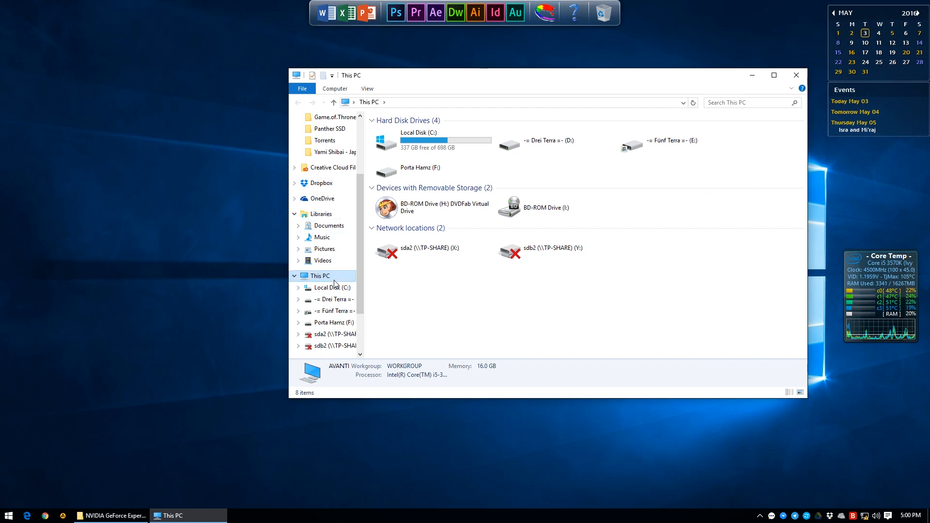
# Bring up This PC's management menu to reach Device Manager.
pyautogui.rightClick(319, 275)
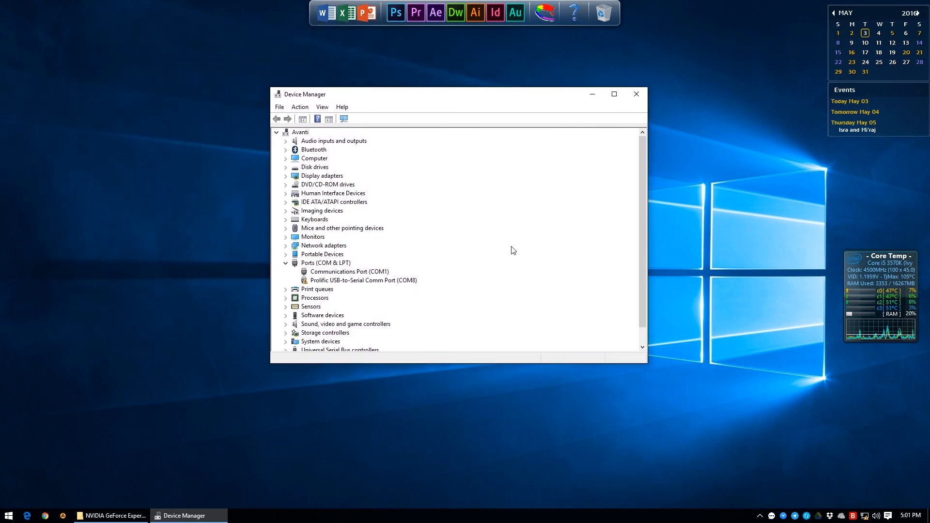
pyautogui.moveTo(403, 285)
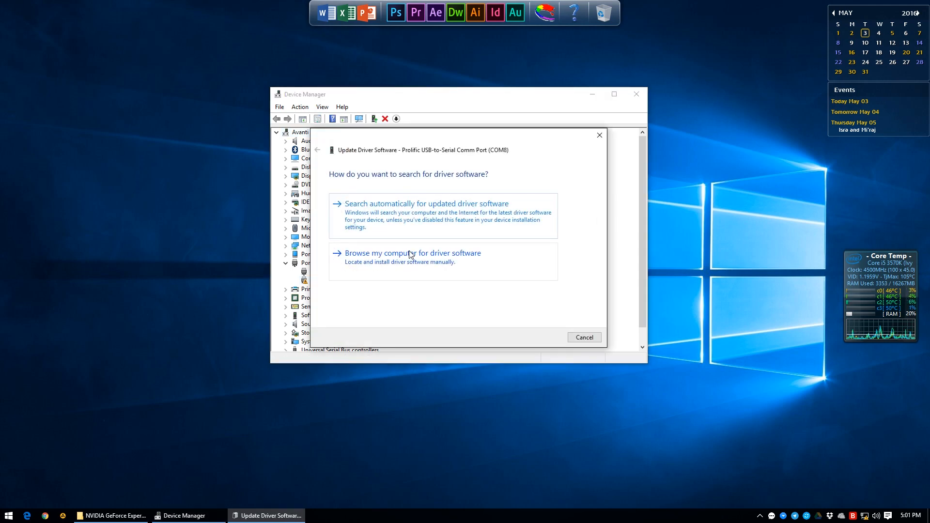
# Install the Prolific USB-to-Serial Comm Port driver from sera2pl.inf using Have Disk.
pyautogui.click(412, 253)
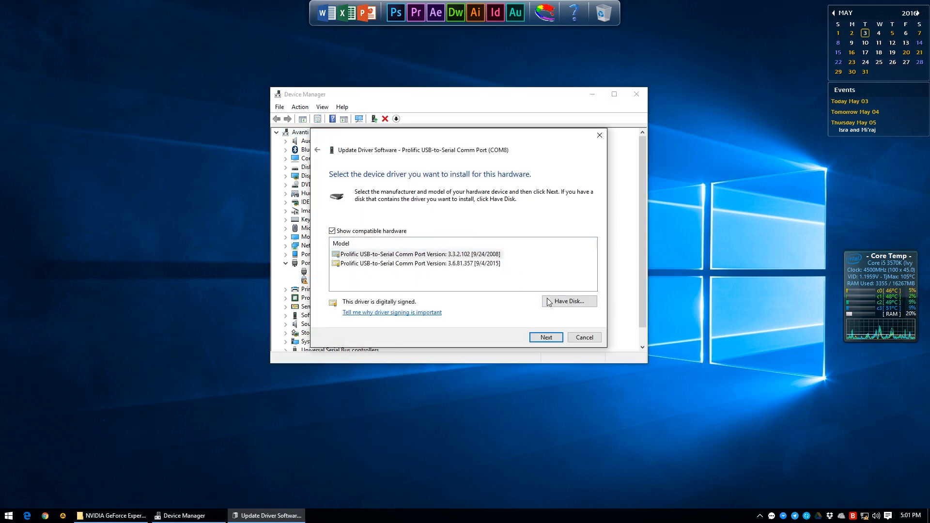
pyautogui.click(568, 302)
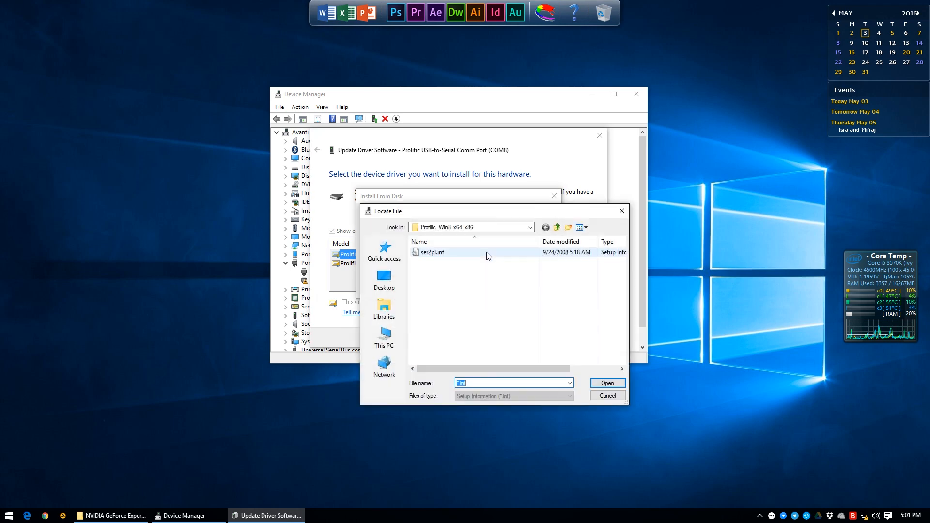
pyautogui.click(607, 382)
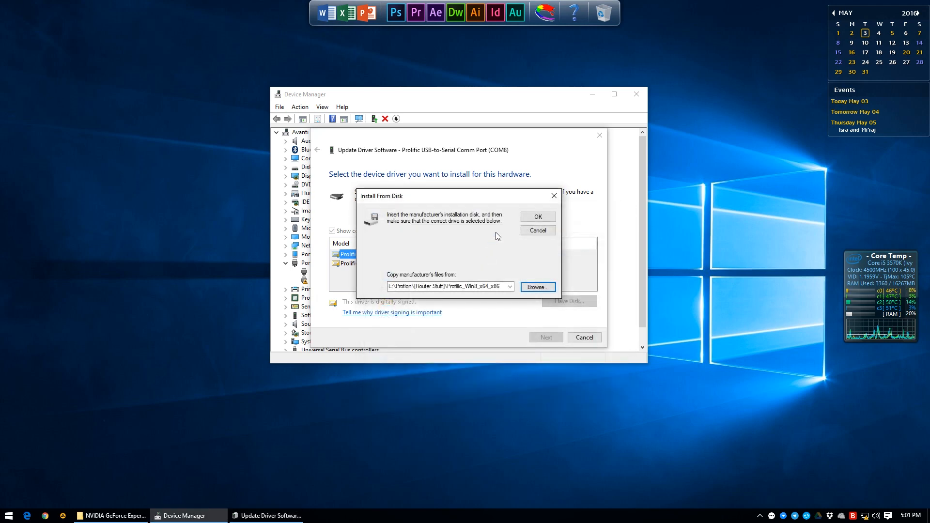
pyautogui.click(537, 216)
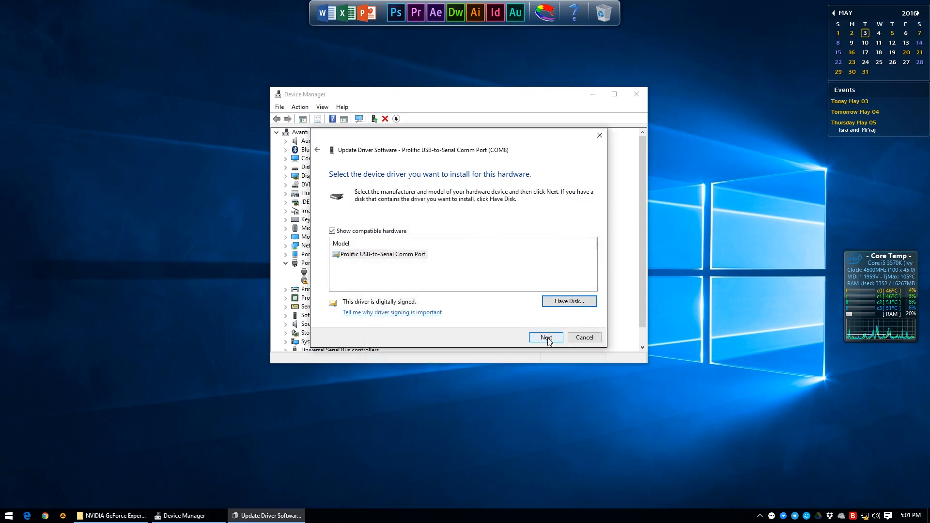
pyautogui.click(545, 338)
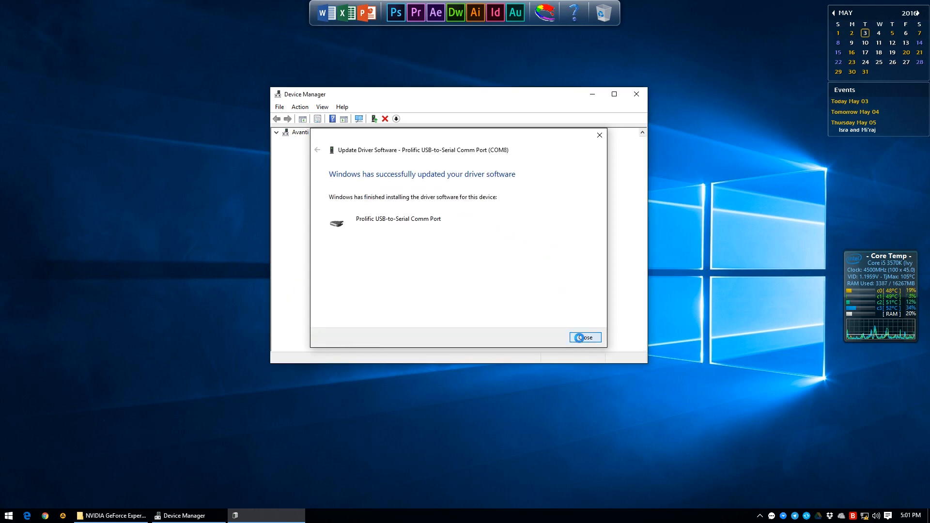
pyautogui.click(584, 337)
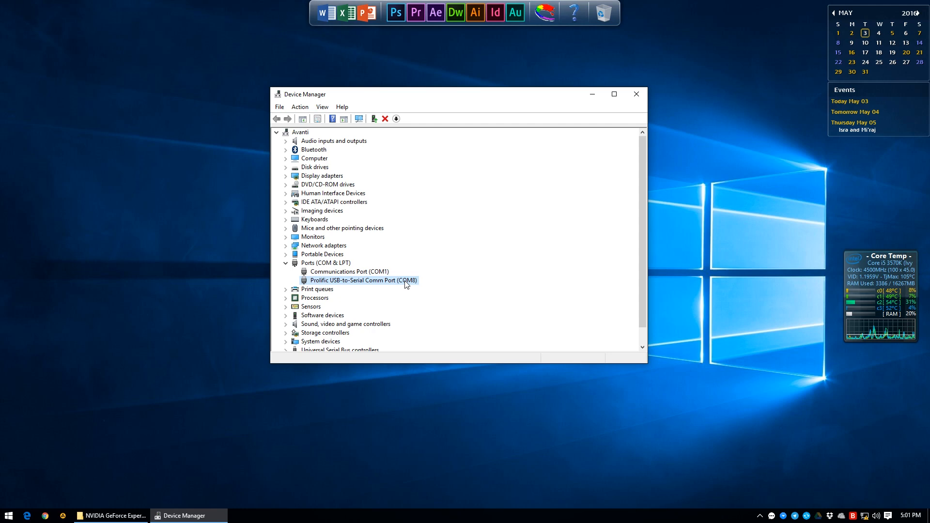
# Open the Properties of the Prolific USB-to-Serial port on COM8.
pyautogui.rightClick(362, 280)
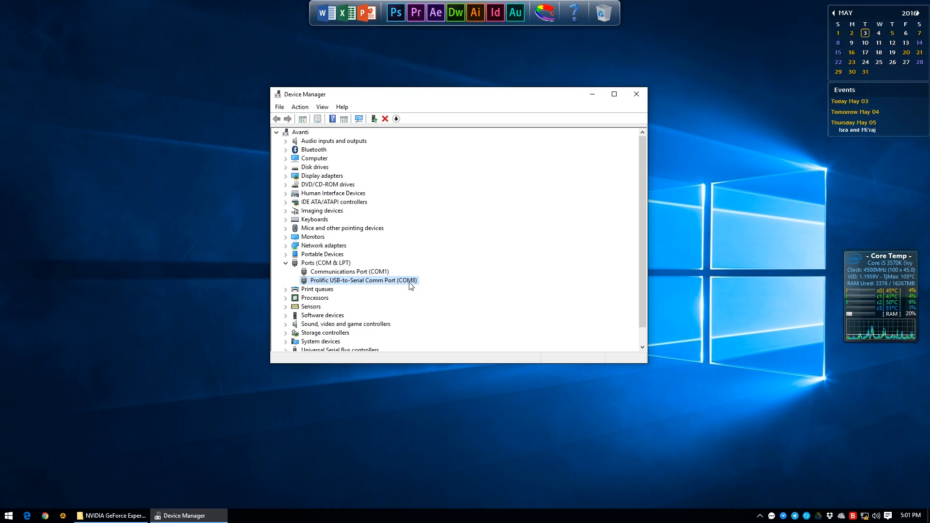
pyautogui.rightClick(362, 280)
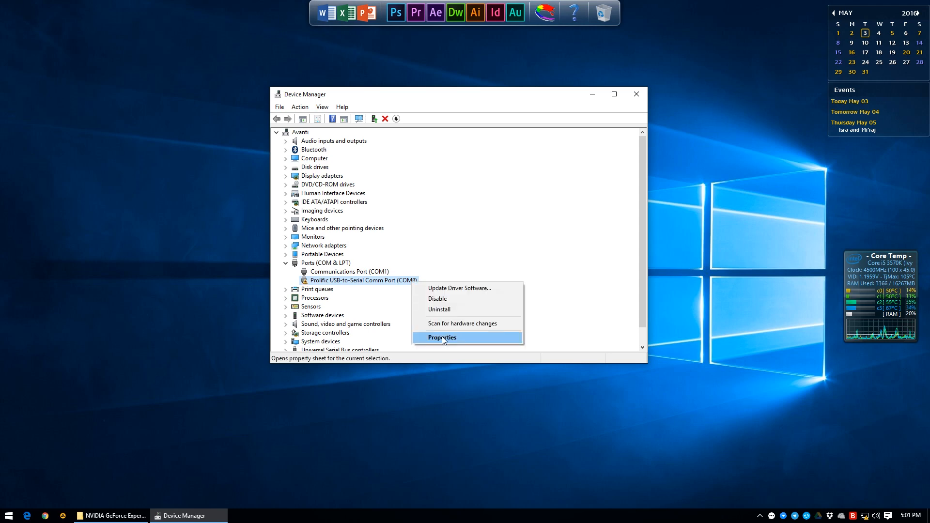
pyautogui.click(441, 337)
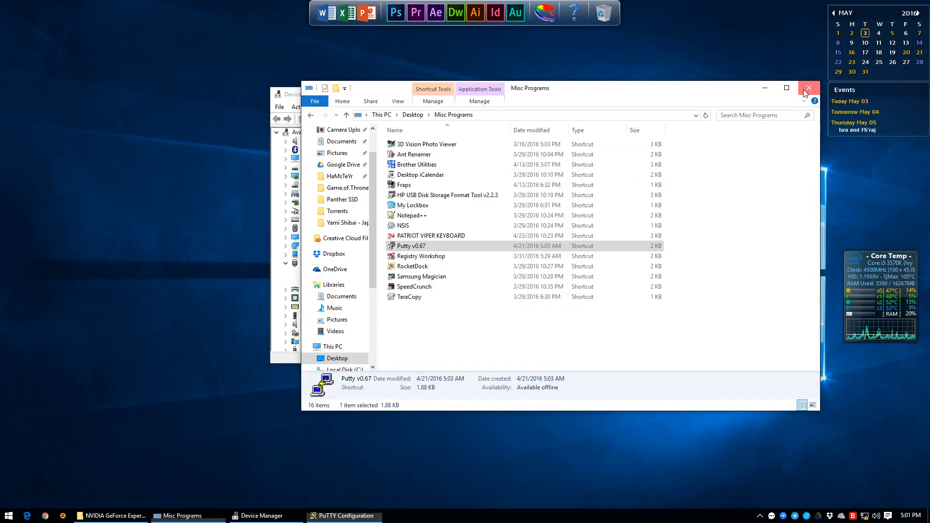
# Close Misc Programs and review PuTTY's serial line settings for COM8 at 115200.
pyautogui.click(807, 88)
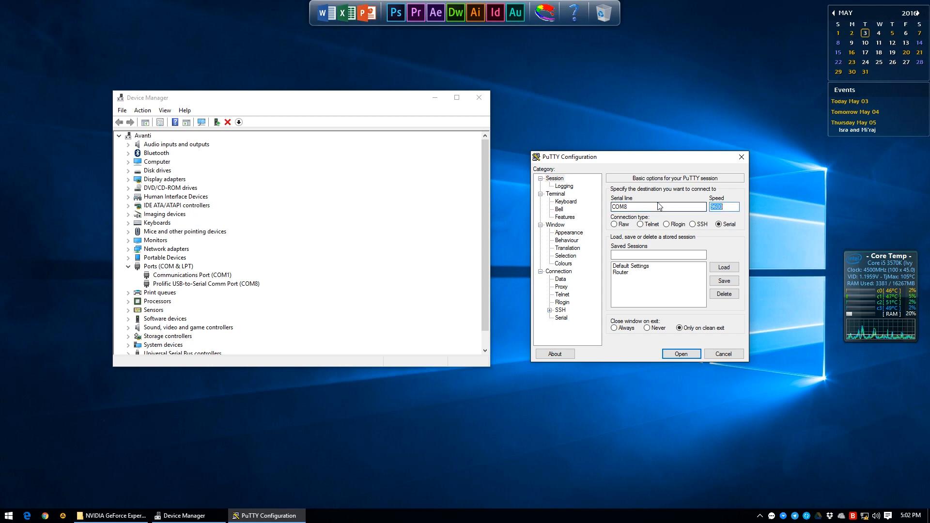
pyautogui.rightClick(206, 284)
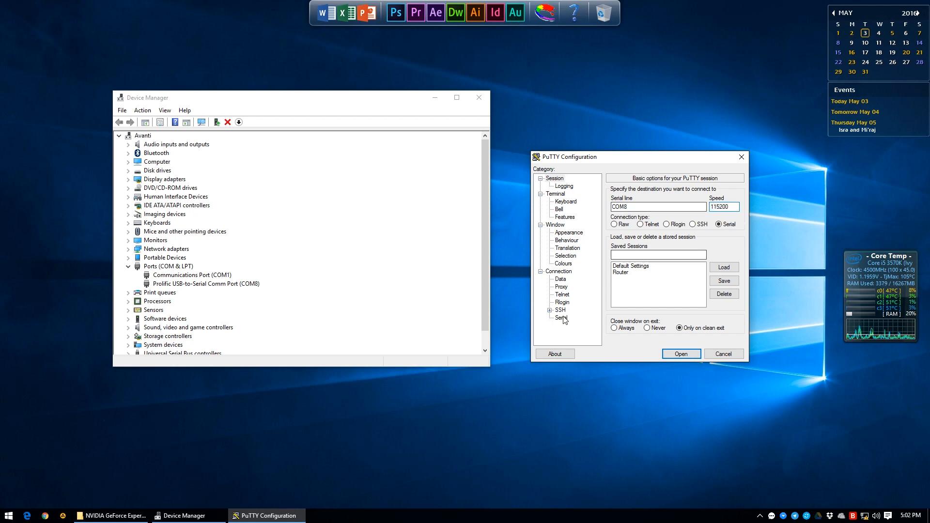
pyautogui.click(560, 317)
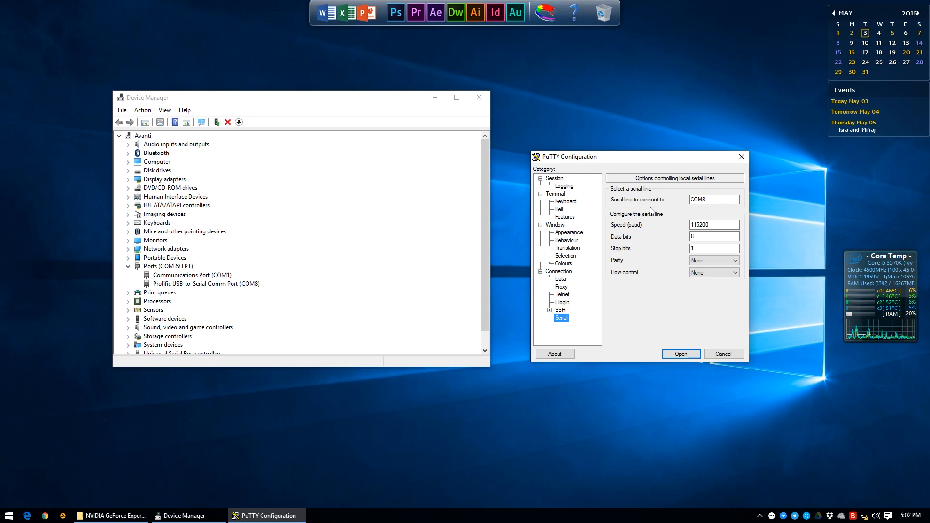
pyautogui.moveTo(624, 310)
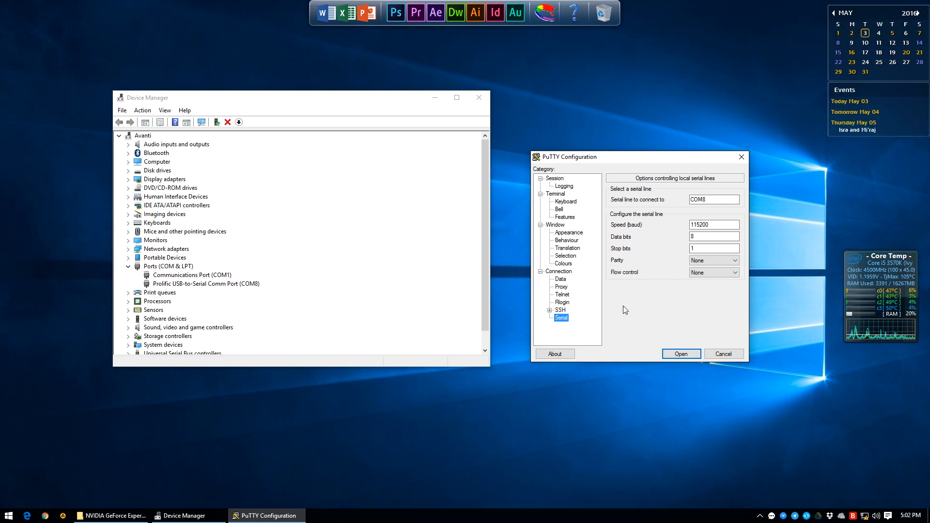
pyautogui.moveTo(575, 187)
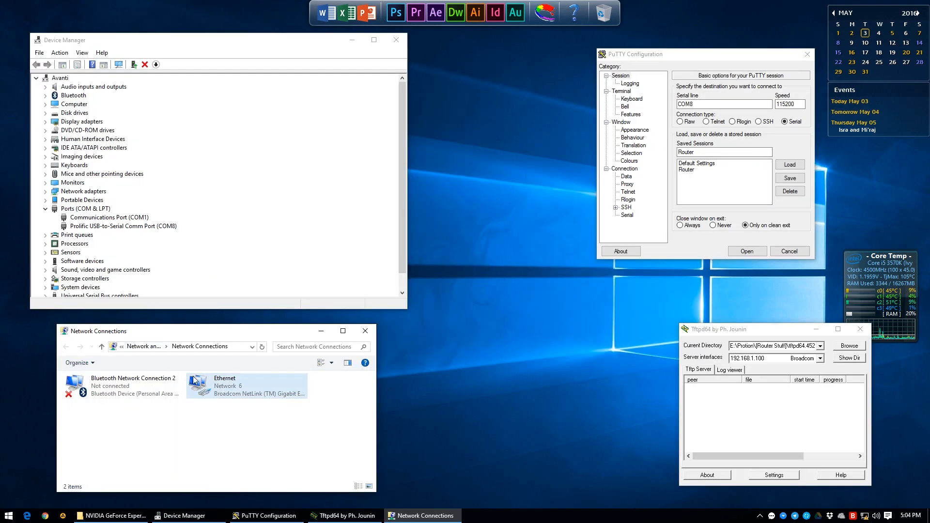
# Set Ethernet IPv4 to static 192.168.1.100, mask 255.255.255.0, gateway 192.168.1.1.
pyautogui.click(245, 386)
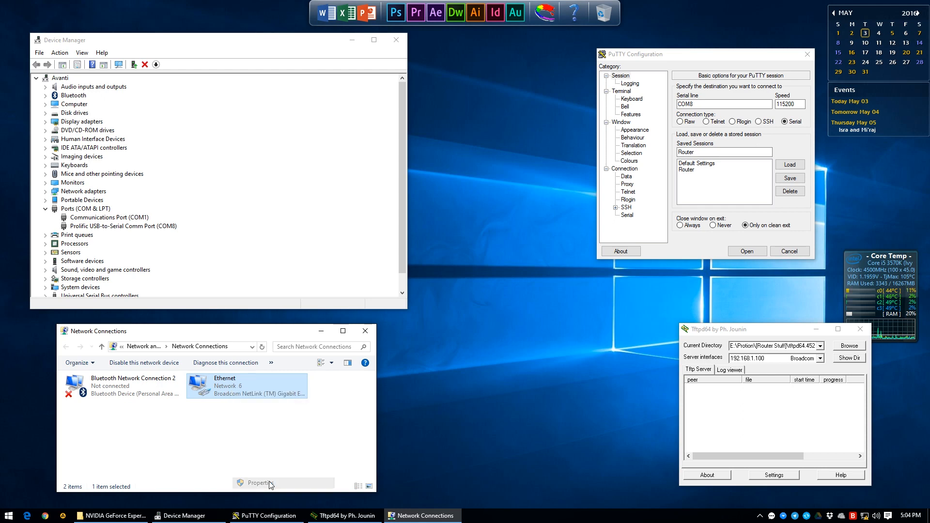
pyautogui.click(257, 483)
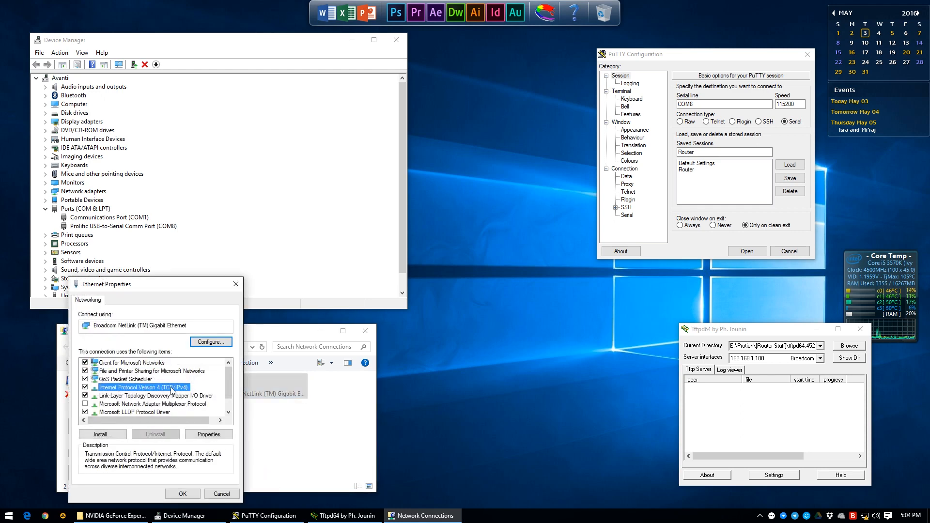
pyautogui.click(209, 433)
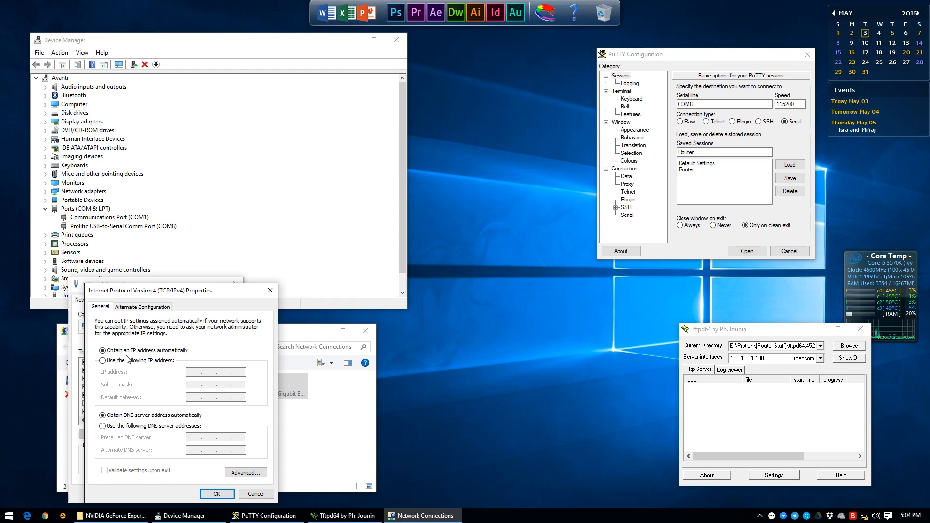
pyautogui.click(102, 350)
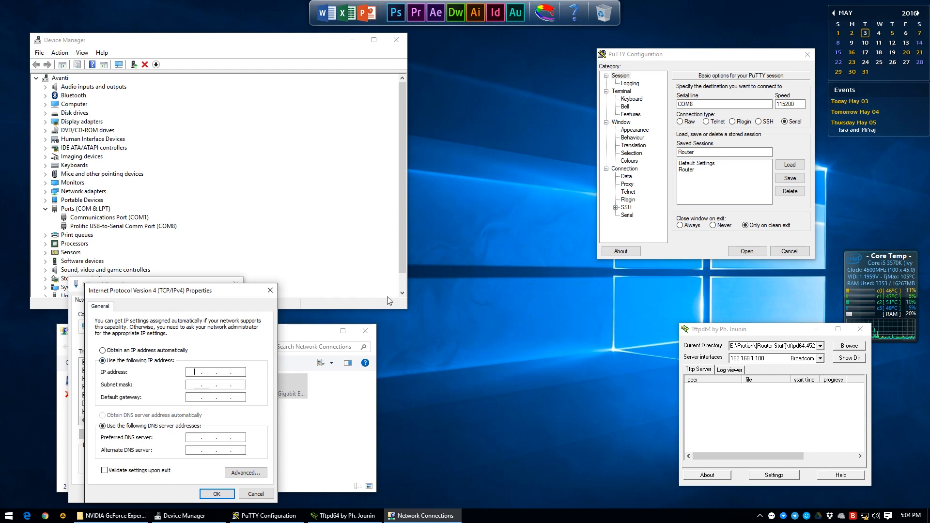
pyautogui.write('192.168.1')
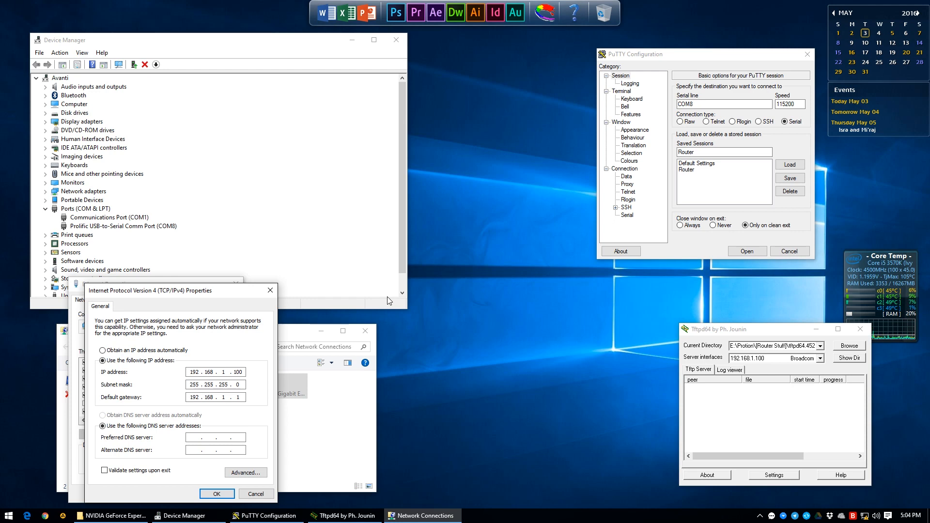
pyautogui.click(216, 493)
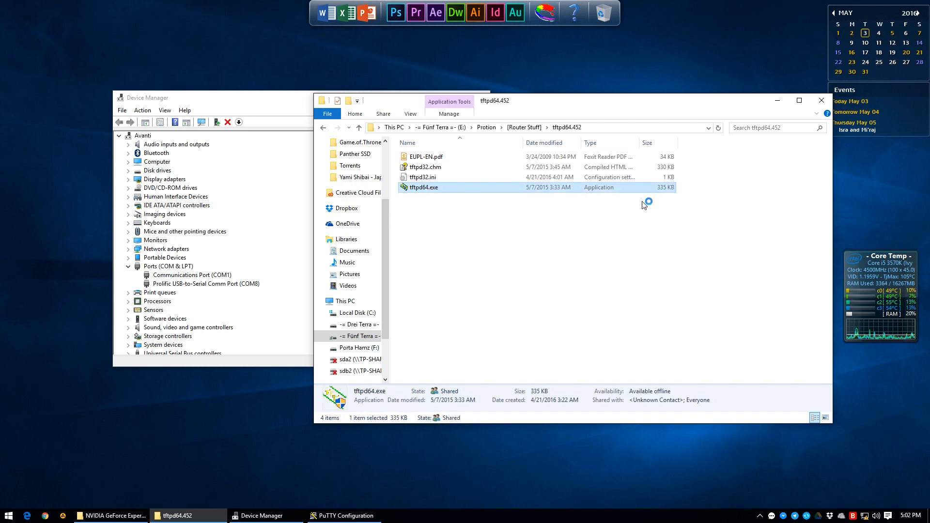
# Launch Tftpd64 and serve on the 192.168.1.100 Broadcom interface.
pyautogui.doubleClick(424, 187)
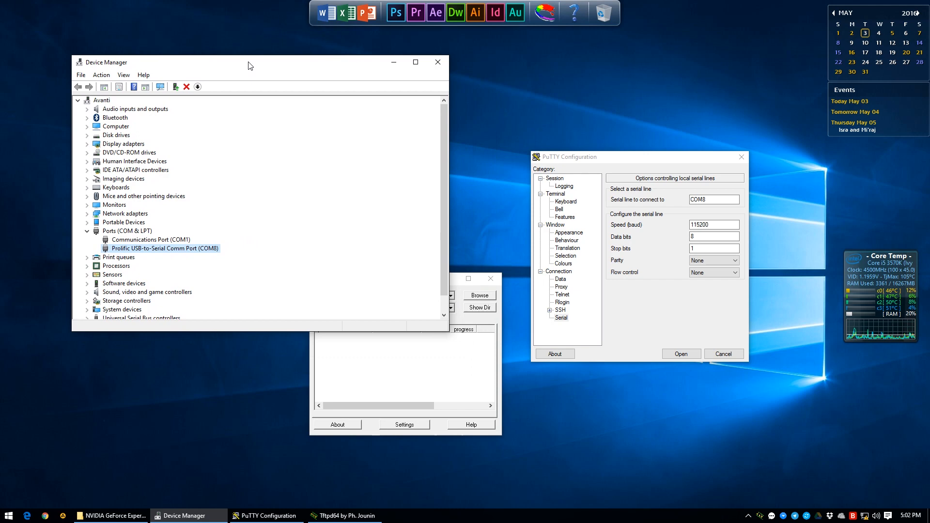
pyautogui.click(343, 516)
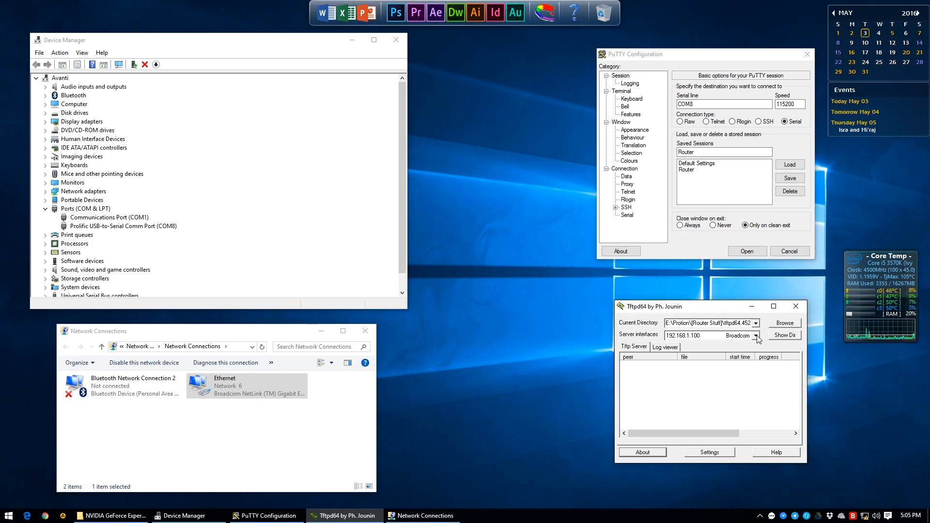
pyautogui.click(756, 335)
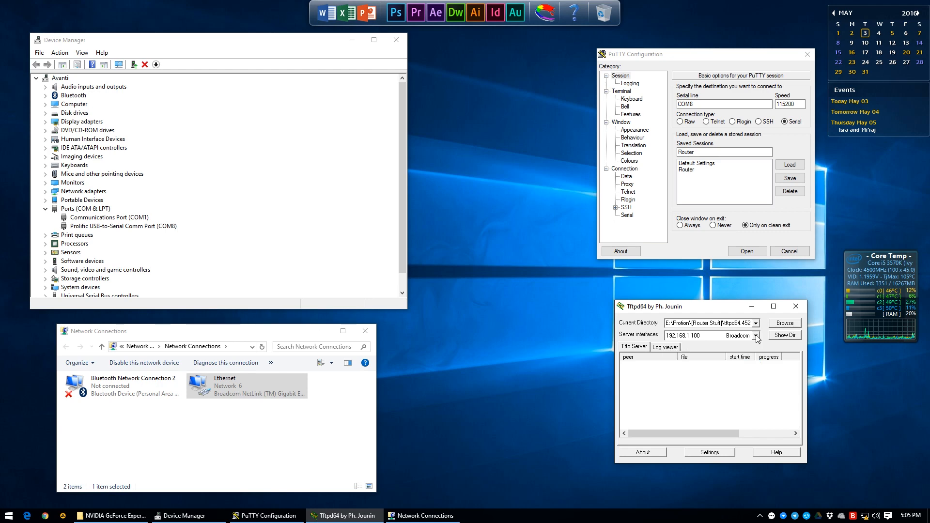
pyautogui.click(709, 452)
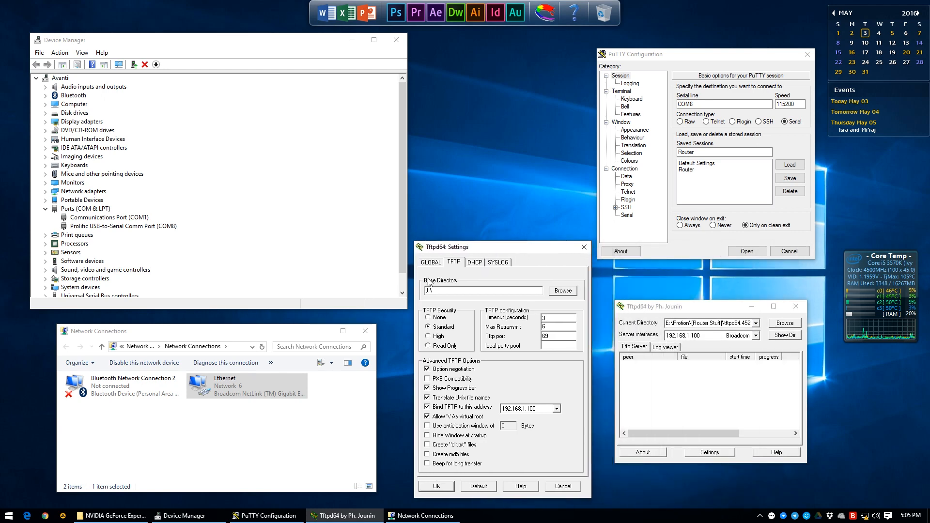
# Point Tftpd64's TFTP Base Directory at the TP-Link WA901ND v3 folder.
pyautogui.click(430, 261)
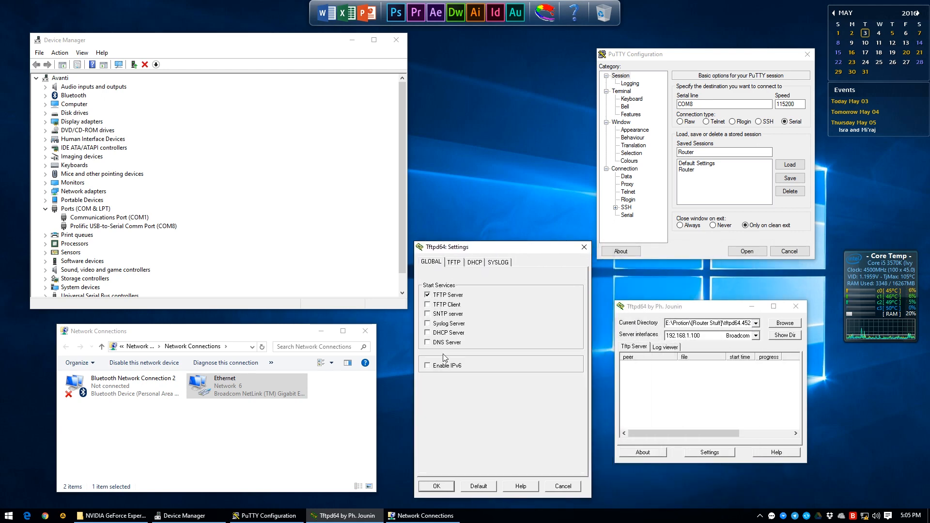
pyautogui.click(454, 261)
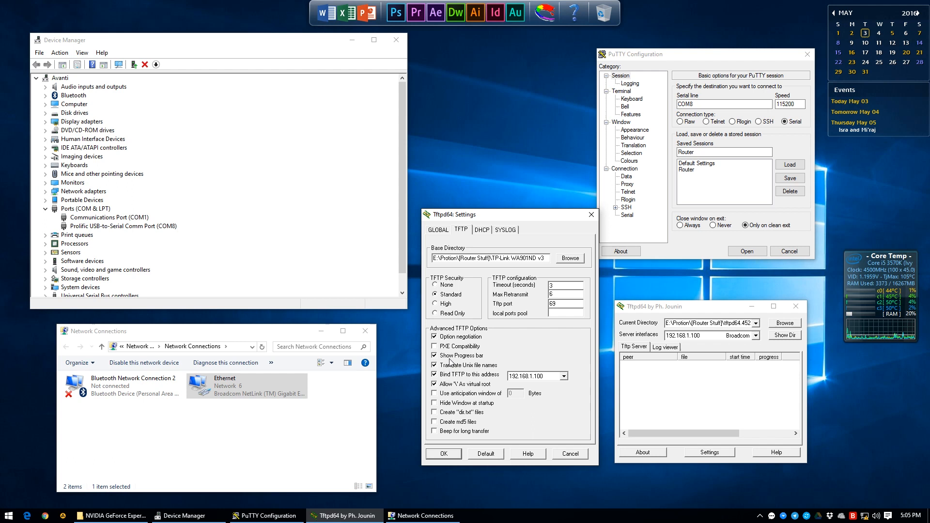
pyautogui.click(434, 365)
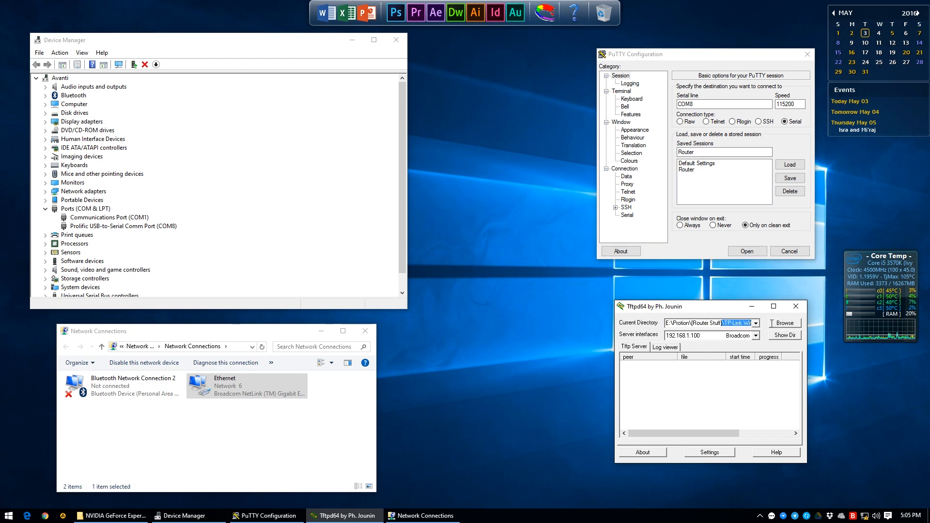
# Show Tftpd64's served directory with the DD-WRT and Gargoyle firmware files.
pyautogui.click(784, 335)
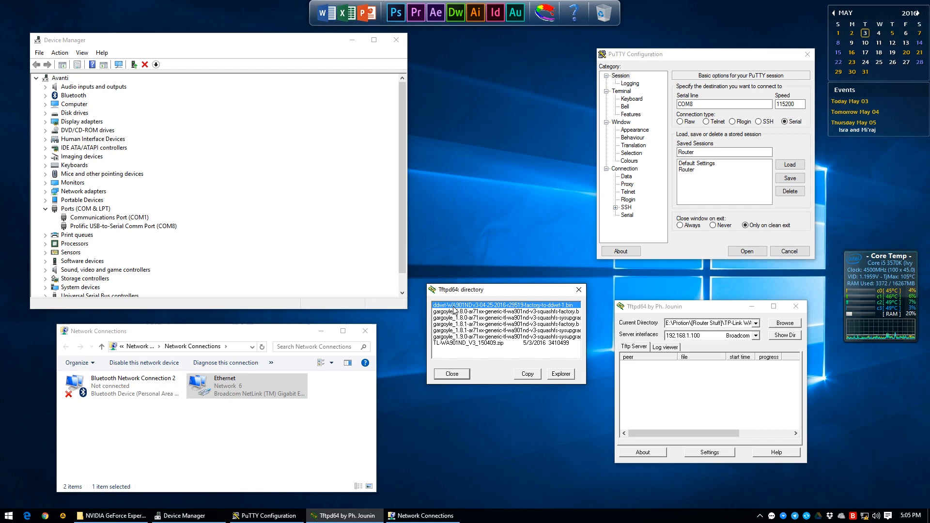
pyautogui.click(502, 325)
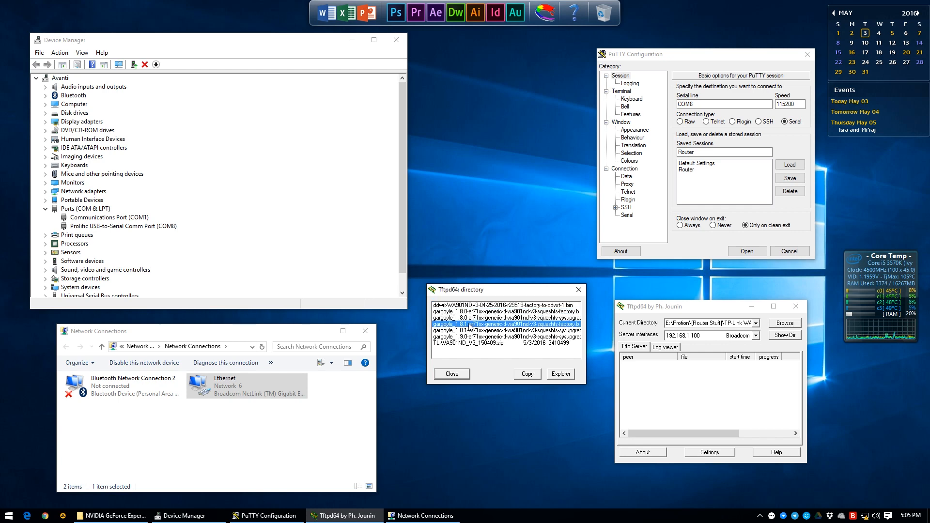
pyautogui.click(507, 336)
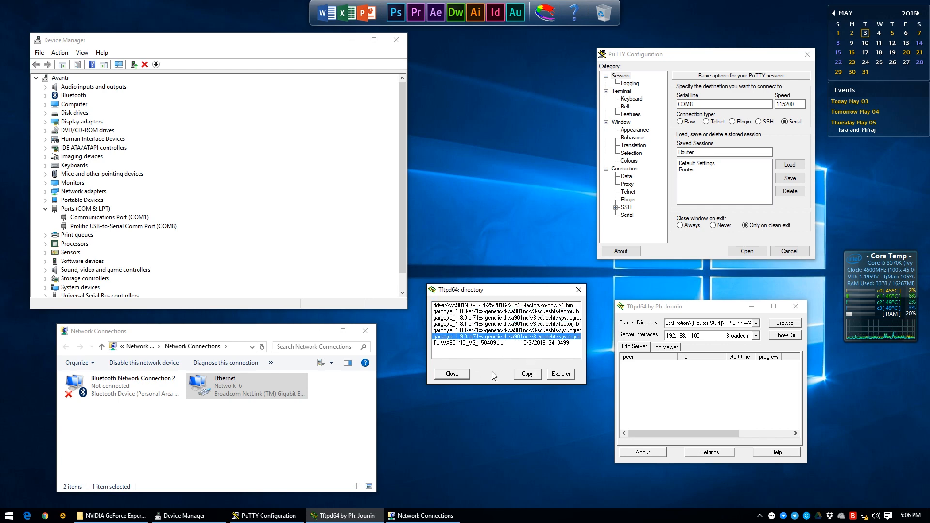
pyautogui.click(451, 374)
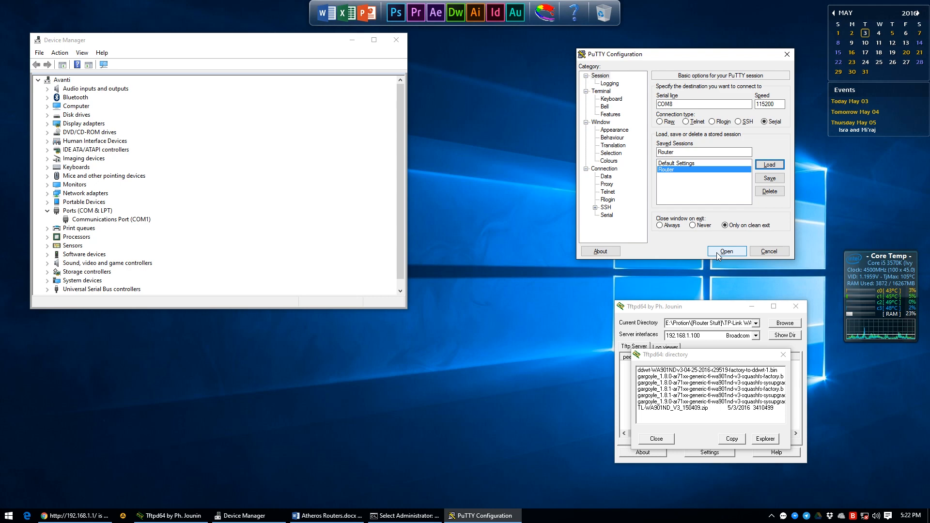
# Open the COM8 Router console, stop autoboot, and start typing tftpboot.
pyautogui.click(726, 251)
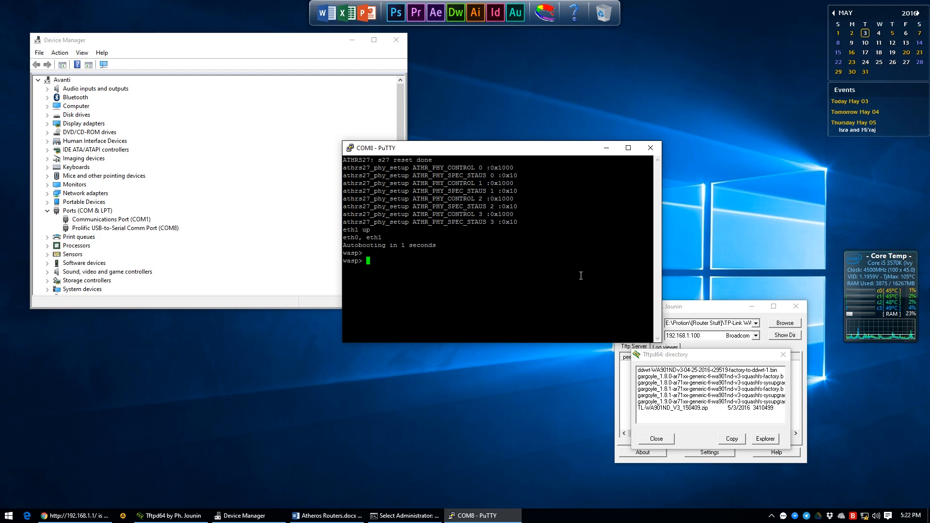
pyautogui.write('tftpboot')
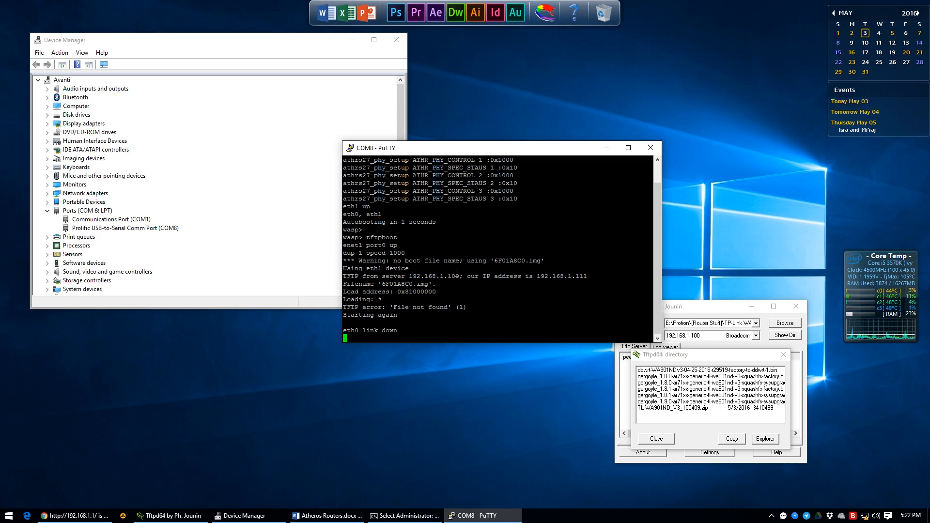
pyautogui.moveTo(635, 353)
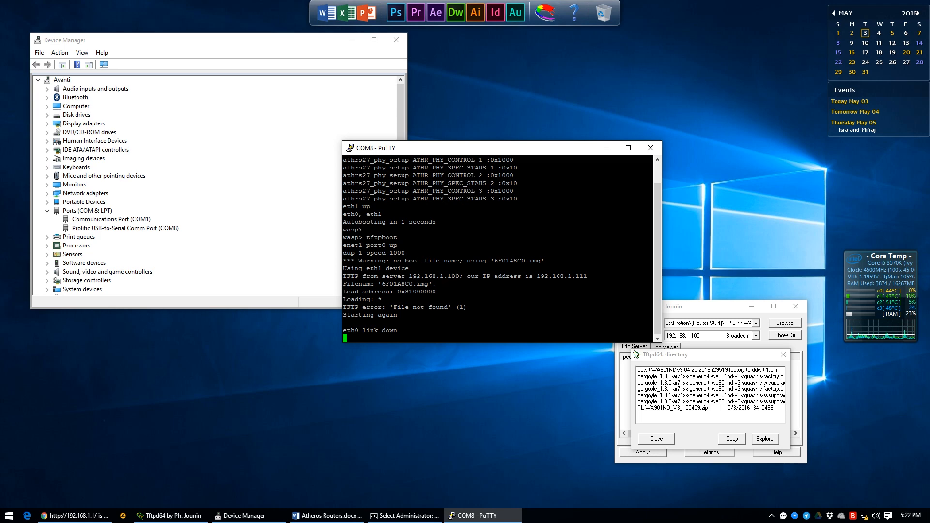
# Abort the failing tftpboot File not found retries back to the wasp> prompt.
pyautogui.click(685, 341)
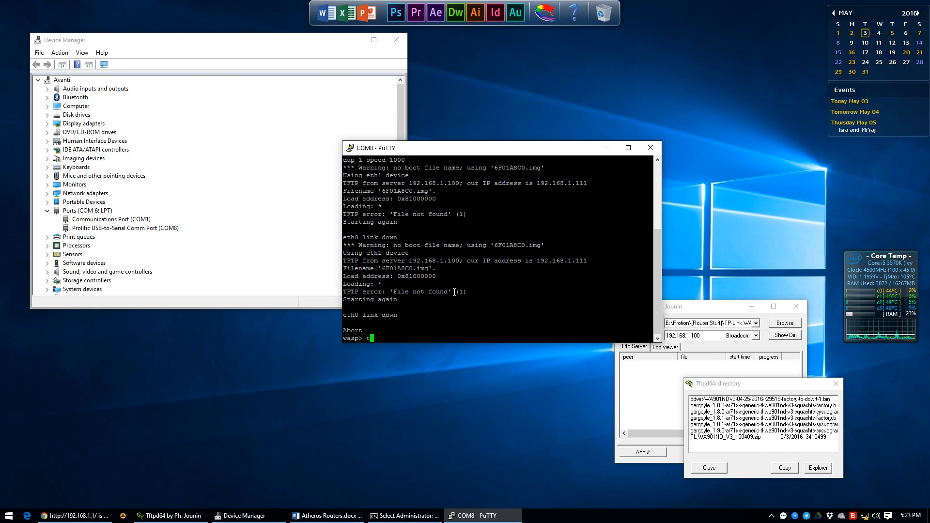
# Run tftpboot 0x81000000 with the ddwrt-WA901NDv3 factory-to-ddwrt .bin, loading 3932160 bytes.
pyautogui.write('ftpboot')
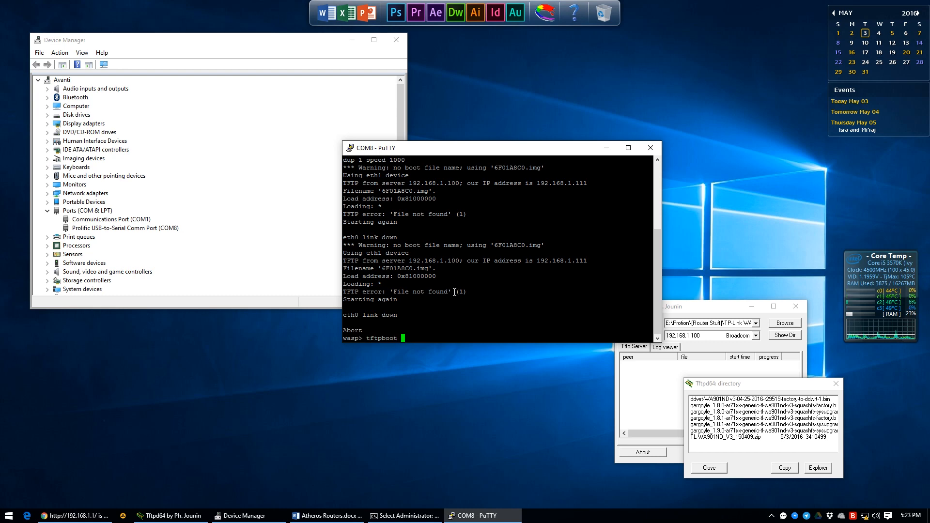
pyautogui.write('0')
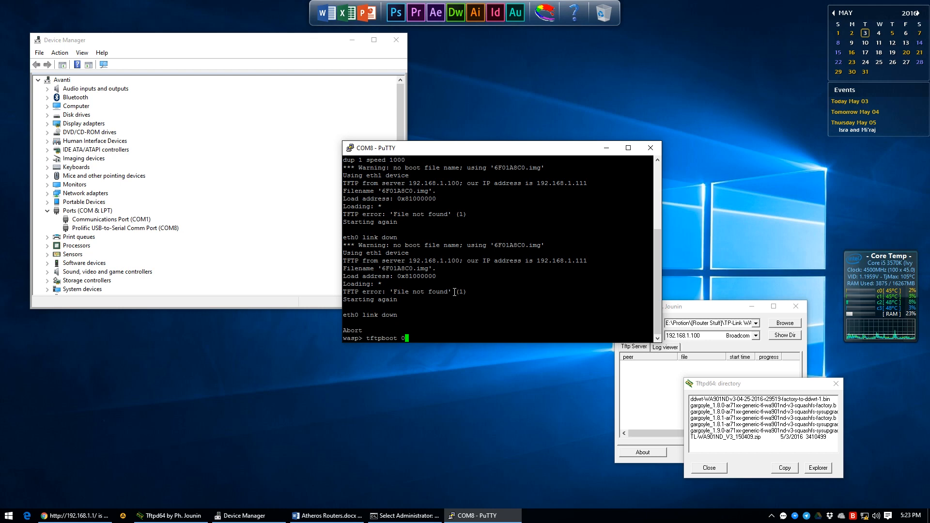
pyautogui.write('x81000000')
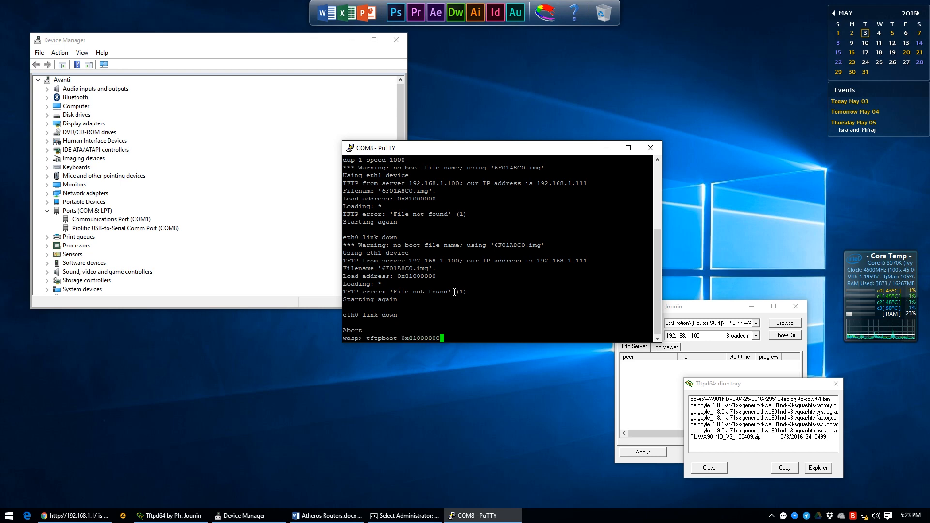
pyautogui.write('ddwrt-WA901')
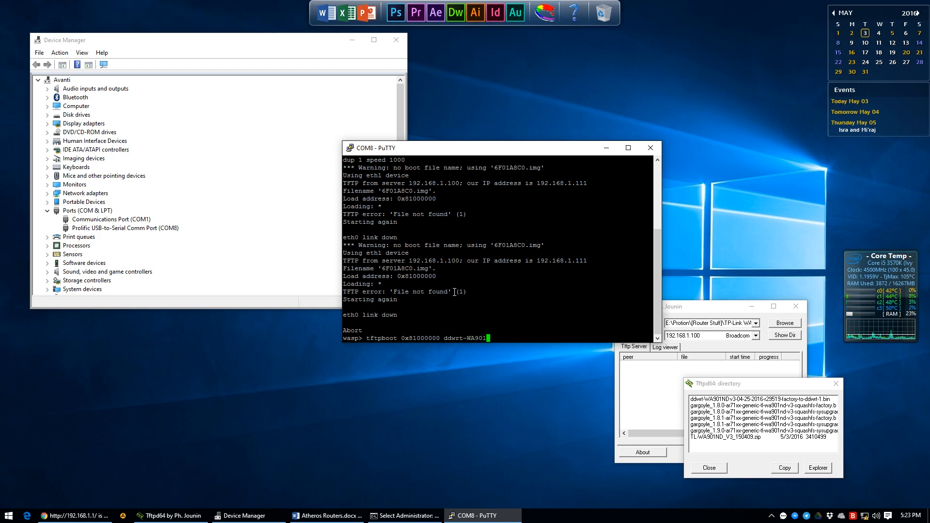
pyautogui.write('NDv3-04-25-2016-r29519-factory-to-ddwrt-1.bin')
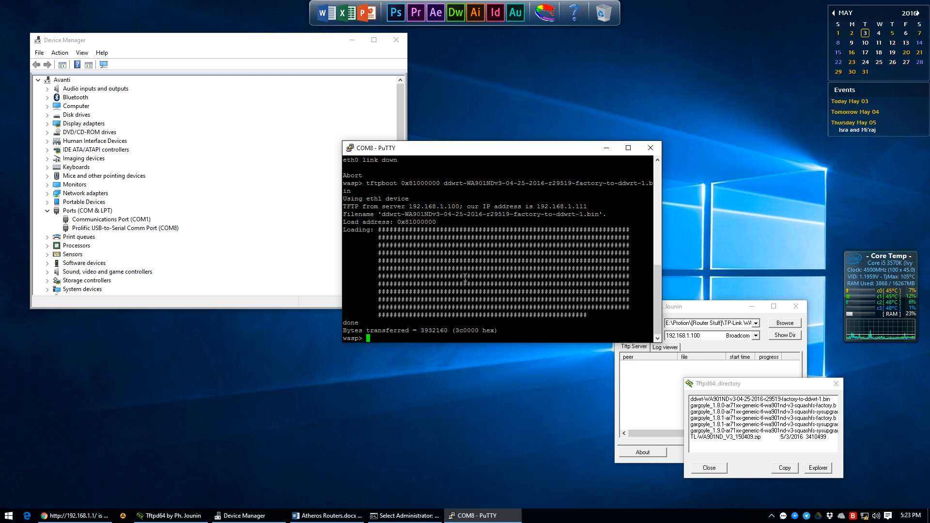
# Erase 60 flash sectors starting at 0x9f020000 across length 0x3c0000.
pyautogui.write('erase')
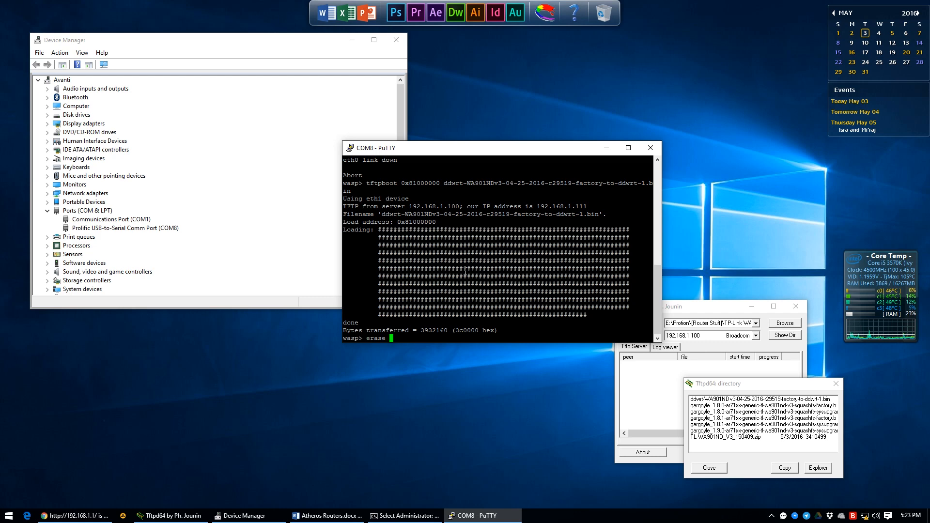
pyautogui.write('0x')
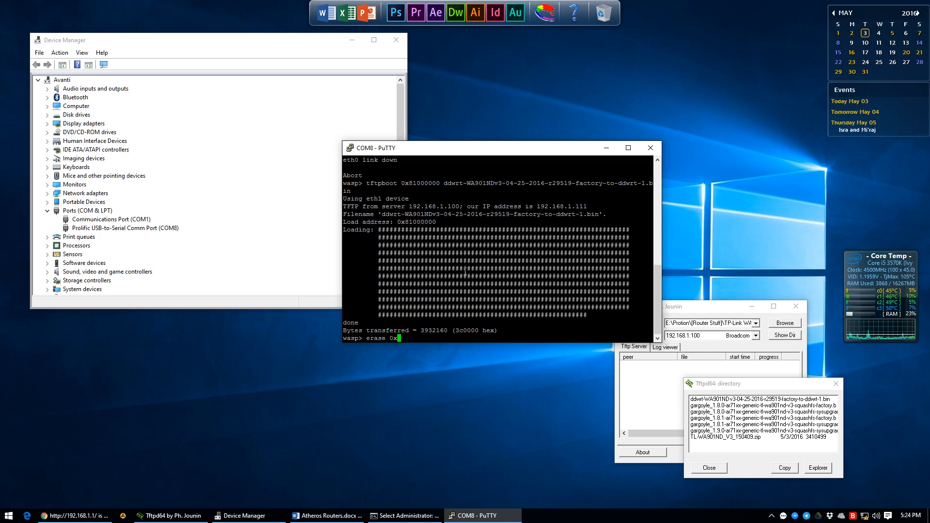
pyautogui.write('9f02')
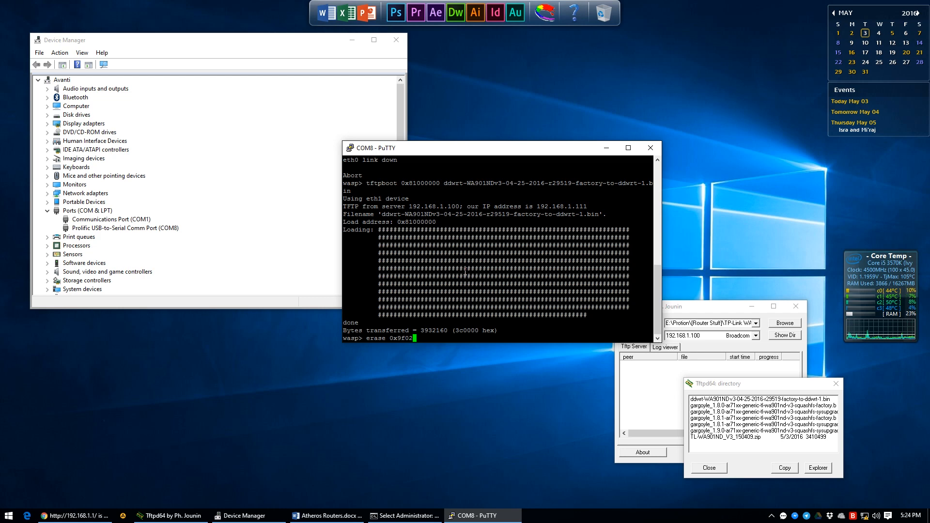
pyautogui.write('0000 +0x3c0000')
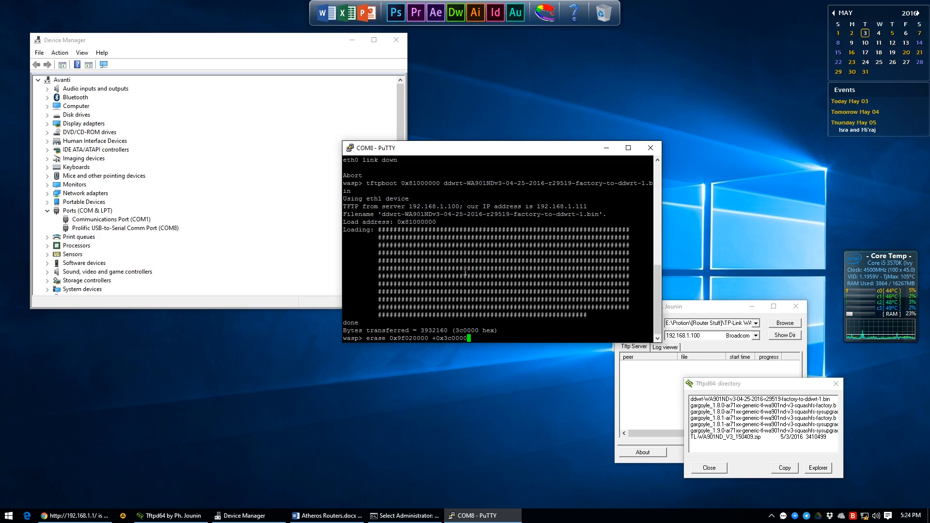
pyautogui.moveTo(389, 341)
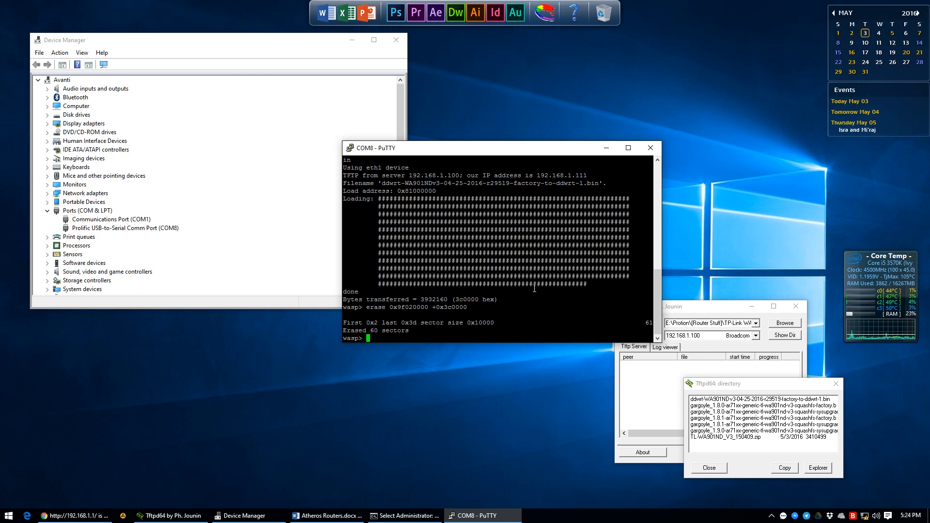
pyautogui.write('cp.b 0x810000')
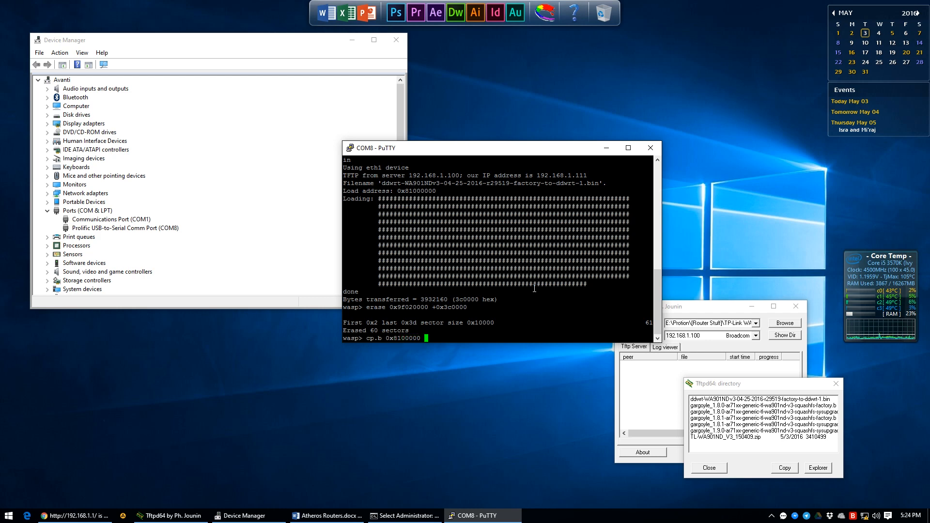
# Copy 0x3c0000 bytes from 0x81000000 into flash at 0x9f020000 with cp.b.
pyautogui.write('0x9f02000')
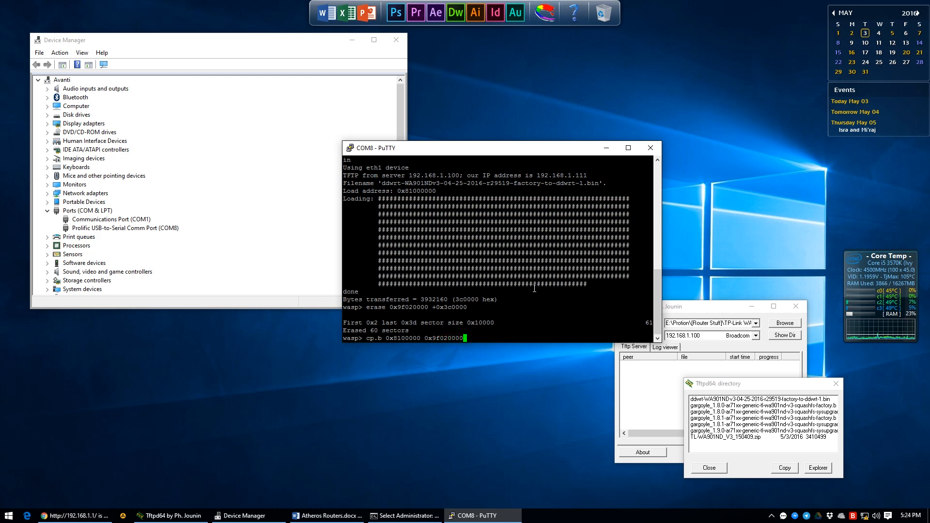
pyautogui.write('0x3c0000')
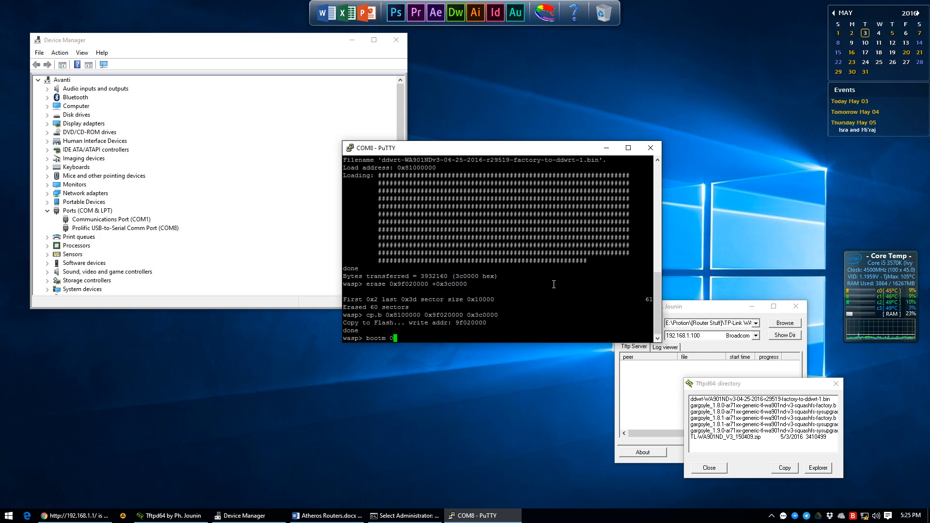
# Boot the router with bootm 0x9f020000.
pyautogui.write('x9f02')
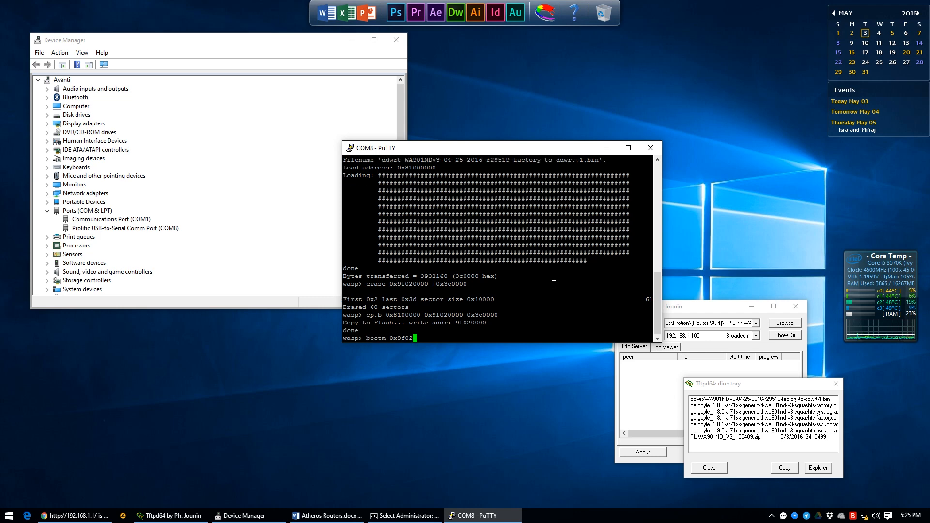
pyautogui.write('0000')
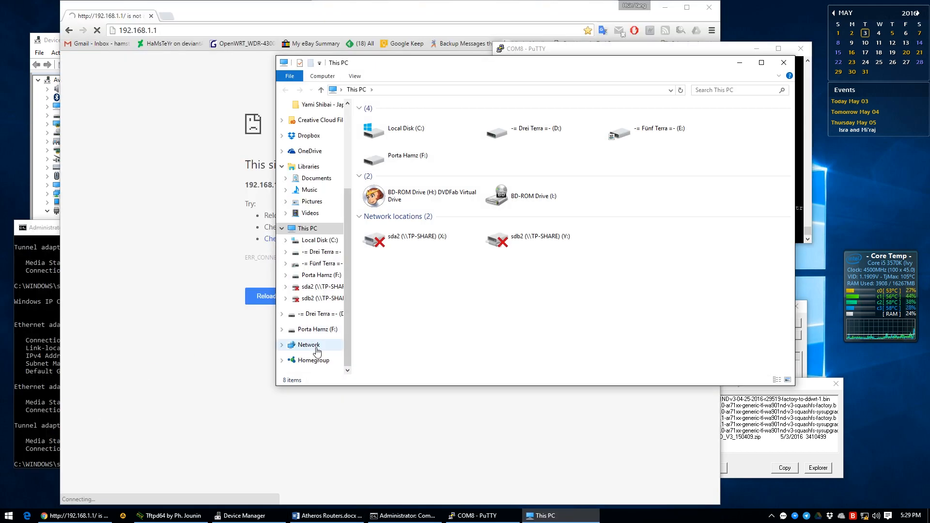
# Open Ethernet's IPv4 properties holding static 192.168.1.100 with gateway 192.168.1.1.
pyautogui.rightClick(308, 344)
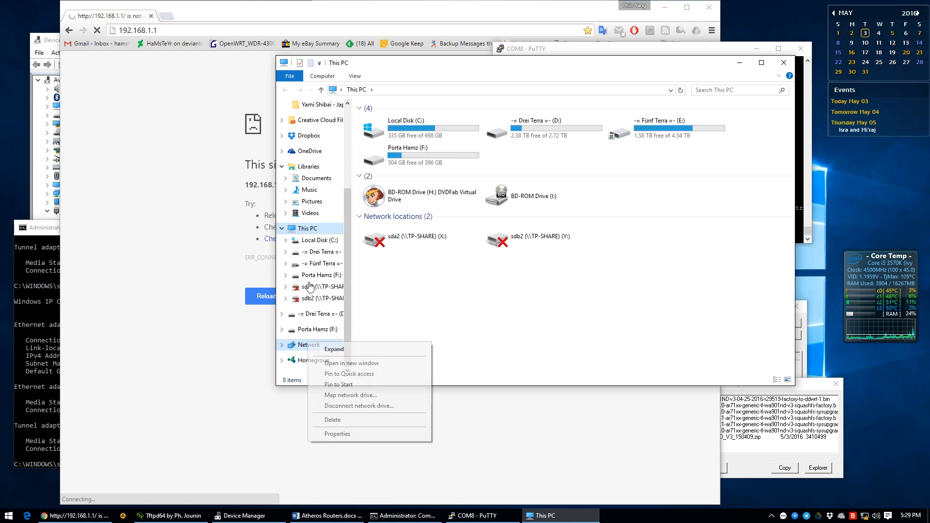
pyautogui.click(336, 434)
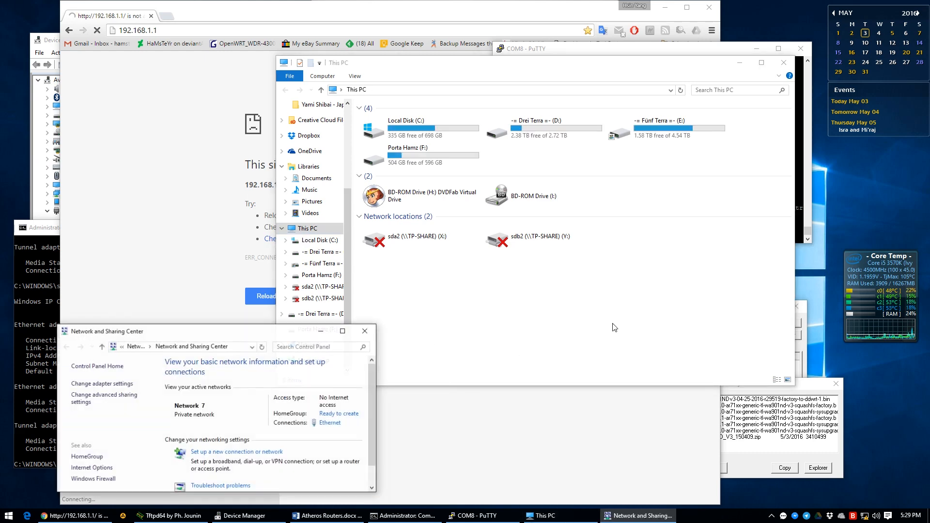
pyautogui.click(101, 383)
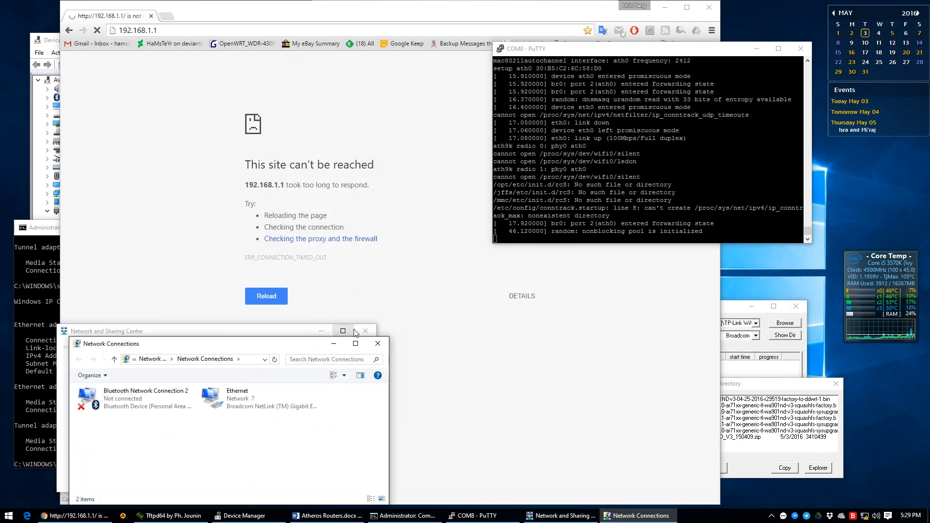
pyautogui.doubleClick(237, 397)
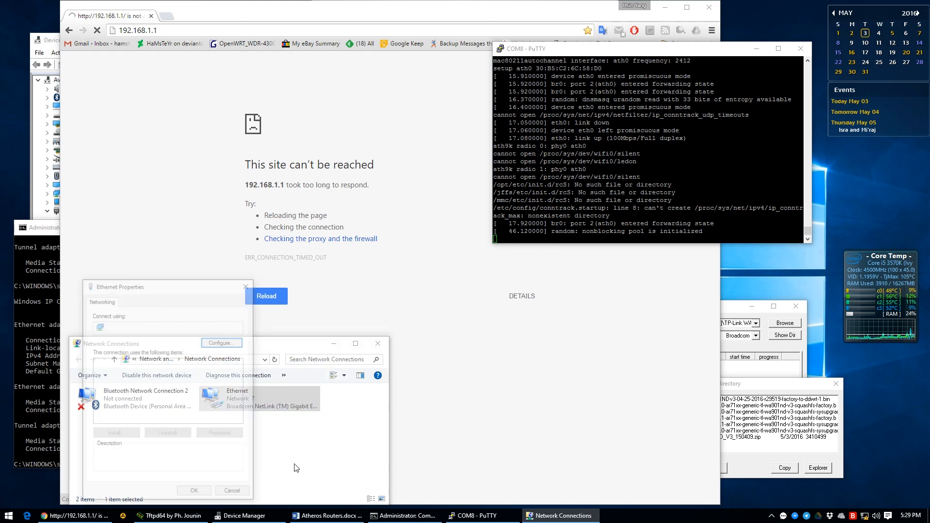
pyautogui.click(218, 432)
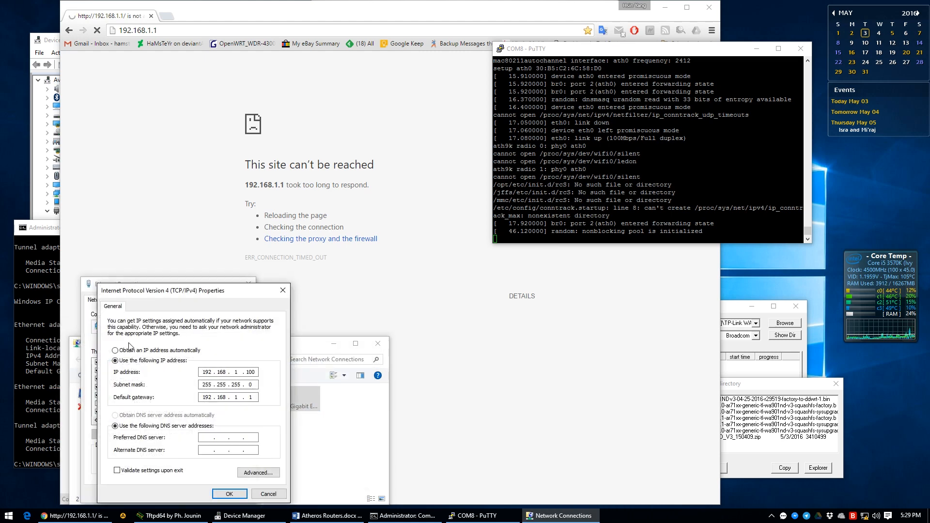
pyautogui.click(268, 494)
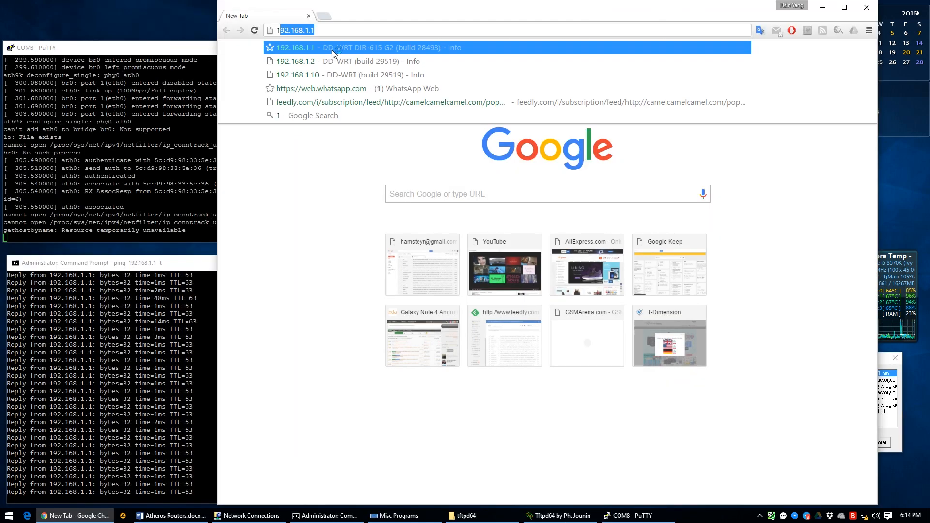
# Load 192.168.1.1 in Chrome and log in as admin to the DD-WRT panel.
pyautogui.click(295, 61)
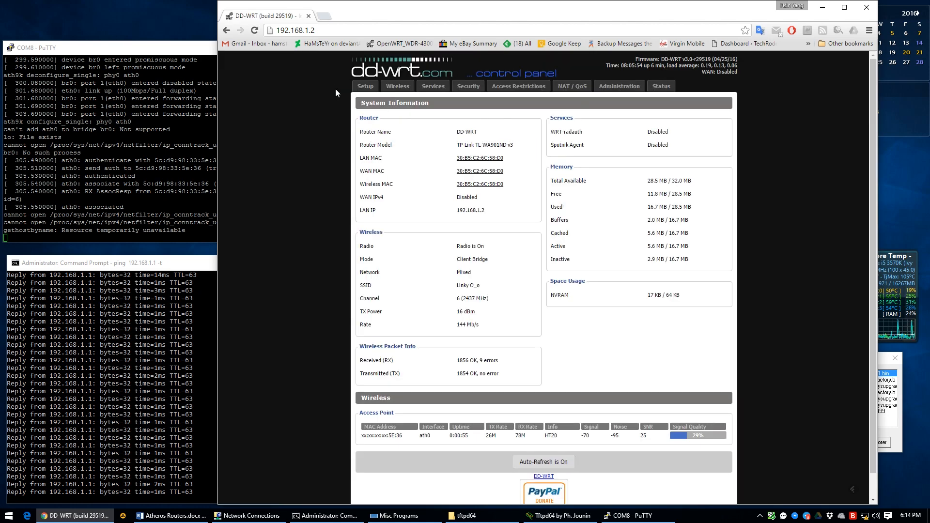
pyautogui.moveTo(670, 330)
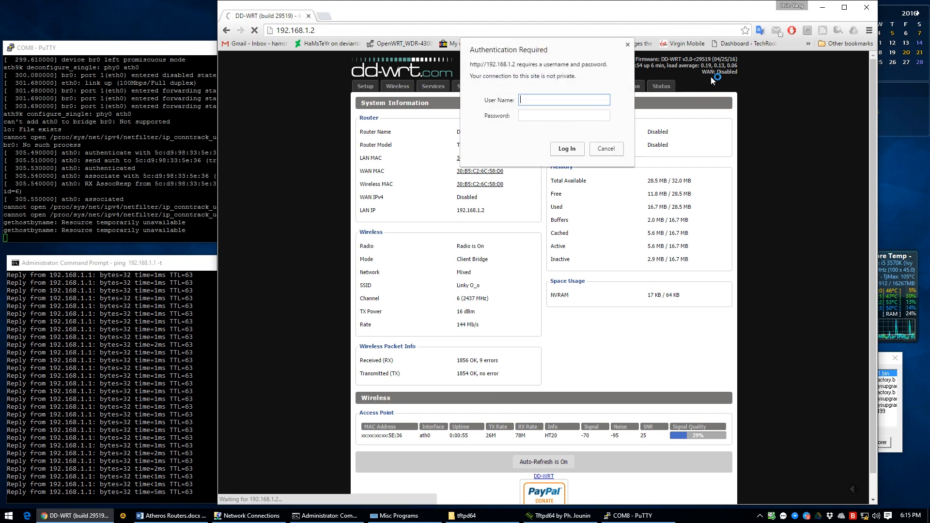
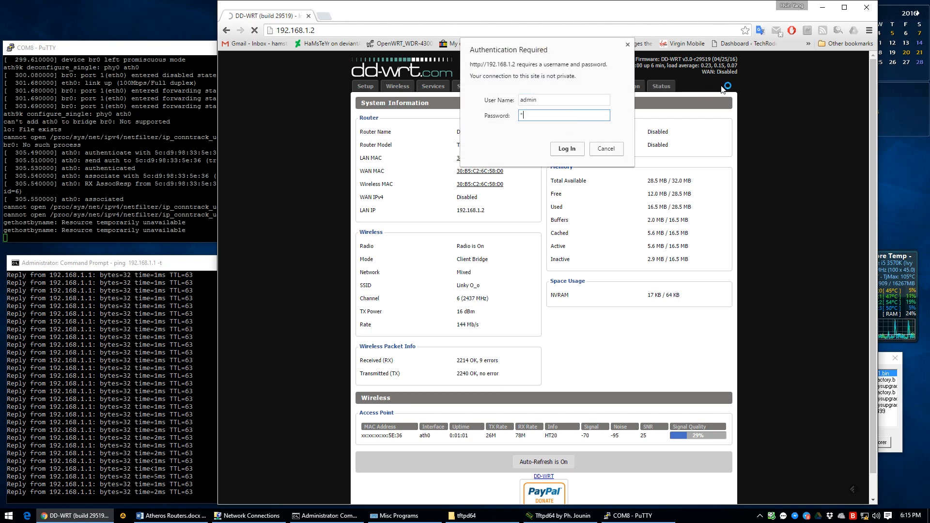
pyautogui.click(565, 148)
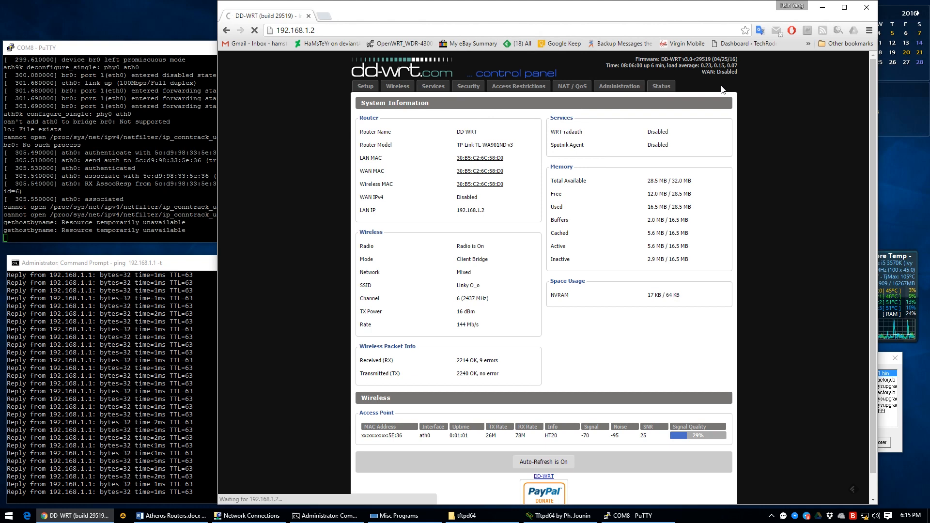